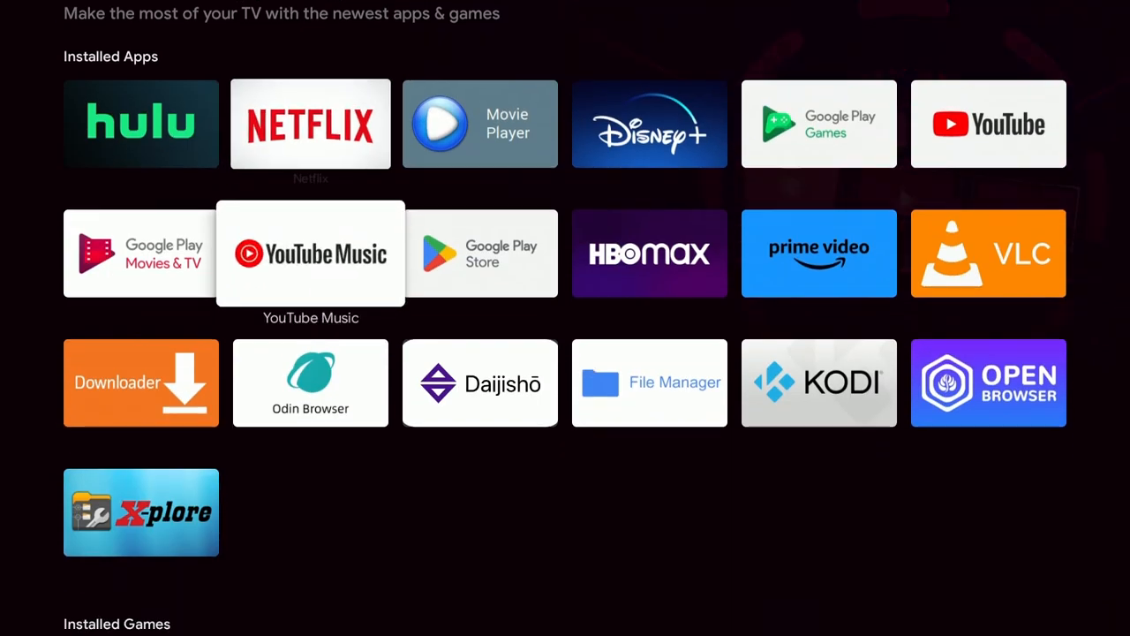
Scroll down the installed apps grid and move focus onto the Odin Browser tile
scroll("down", 3)
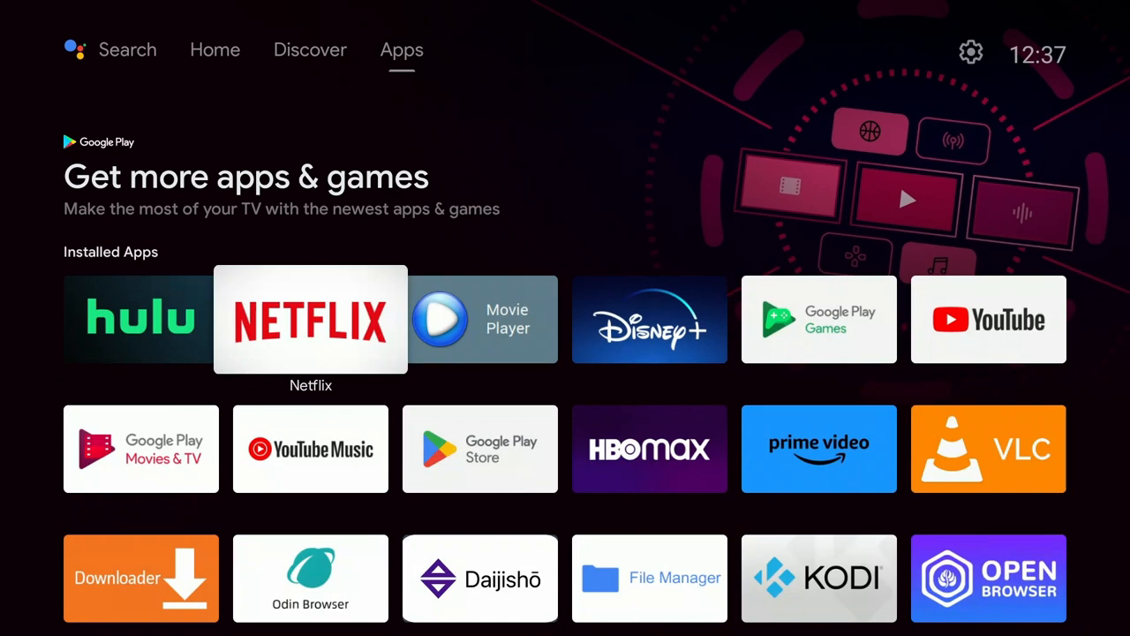
scroll("down", 3)
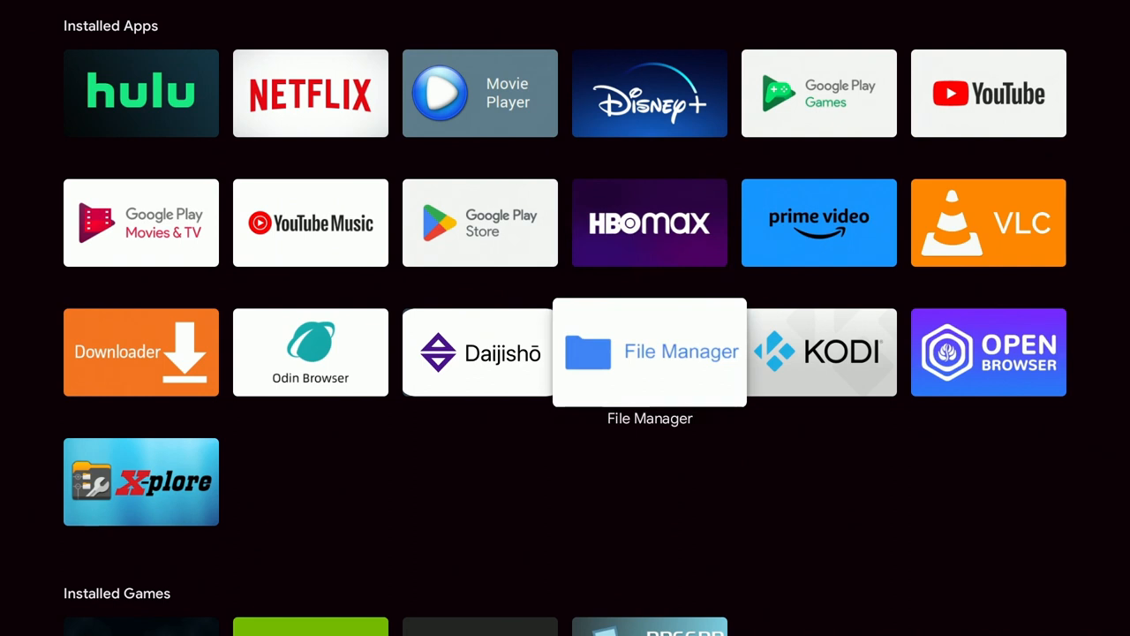
key("Left")
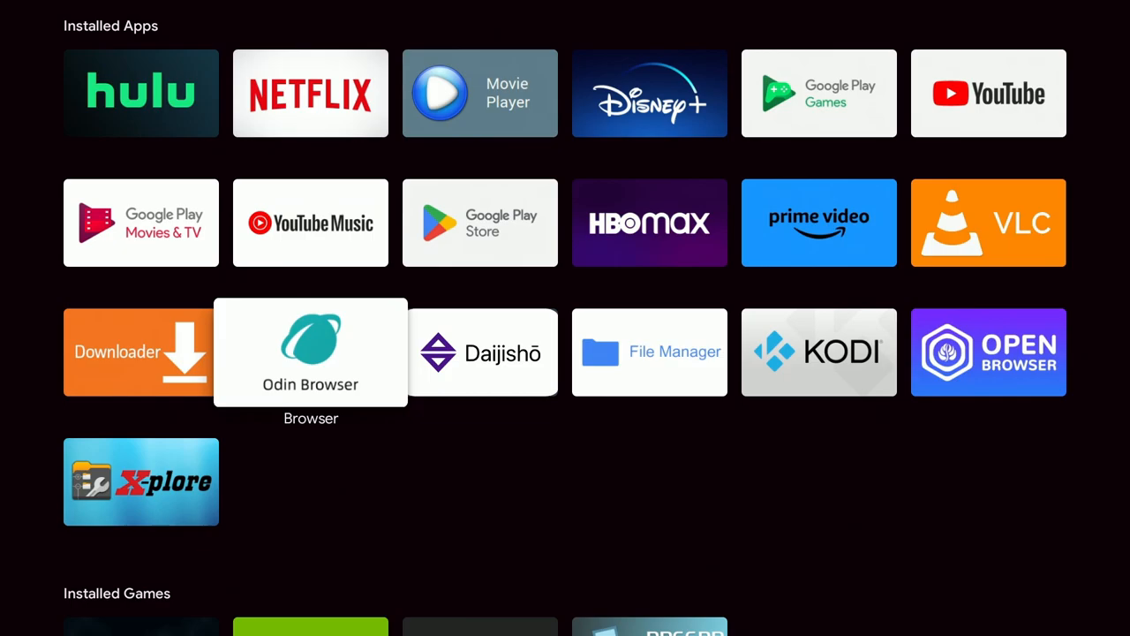
Launch Odin Browser and open its Xbox Cloud Gaming (Beta) bookmark to the home page
left_click(311, 353)
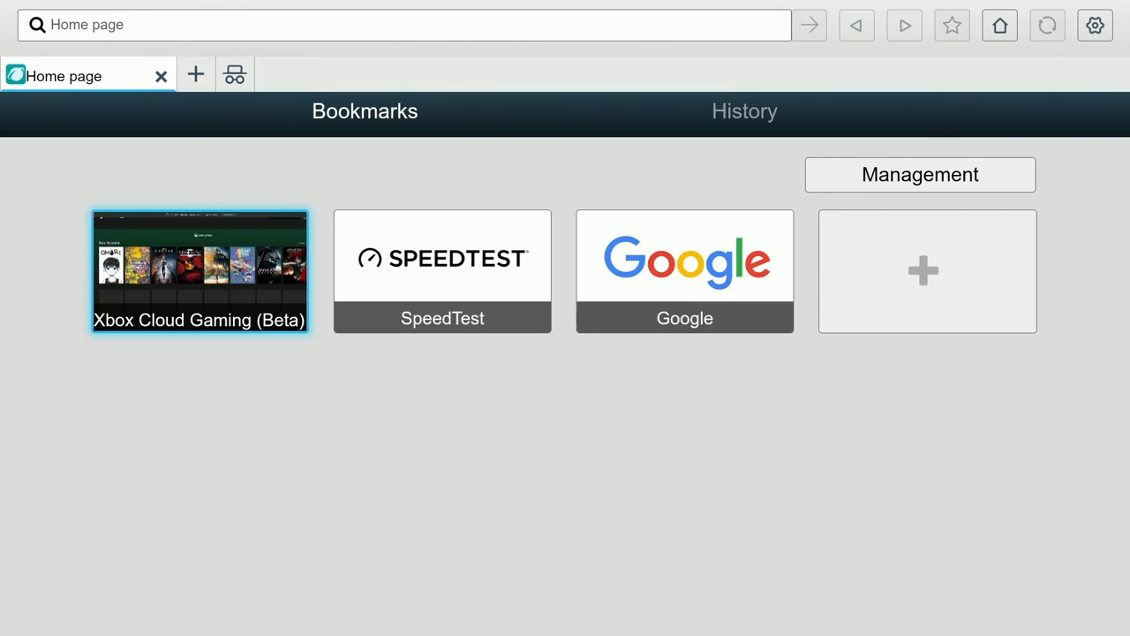
left_click(198, 272)
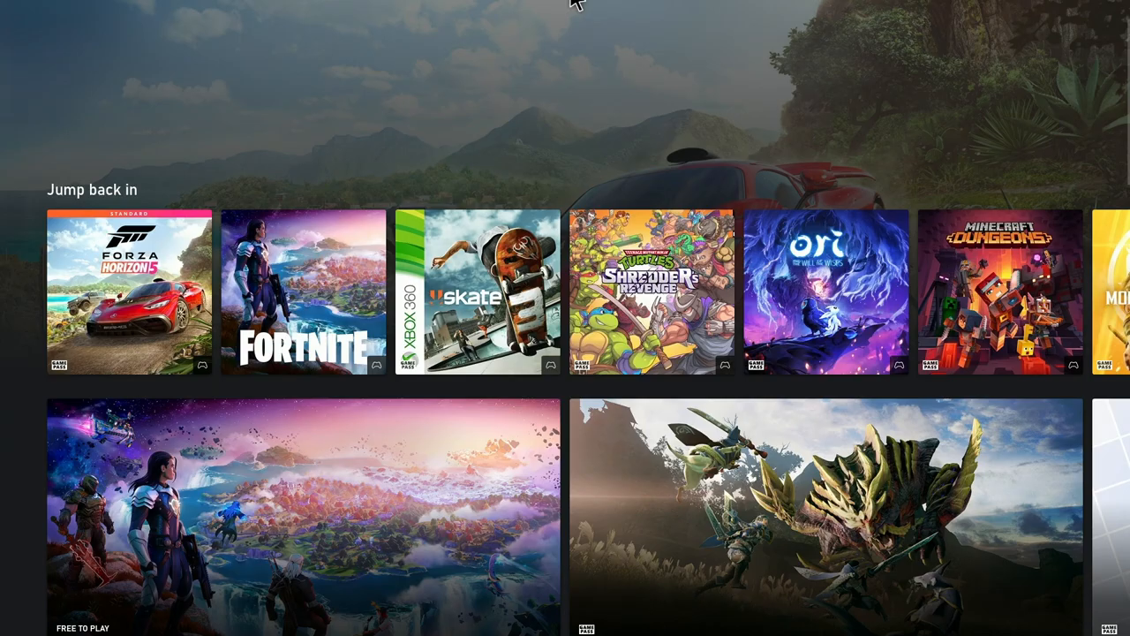
mouse_move(574, 463)
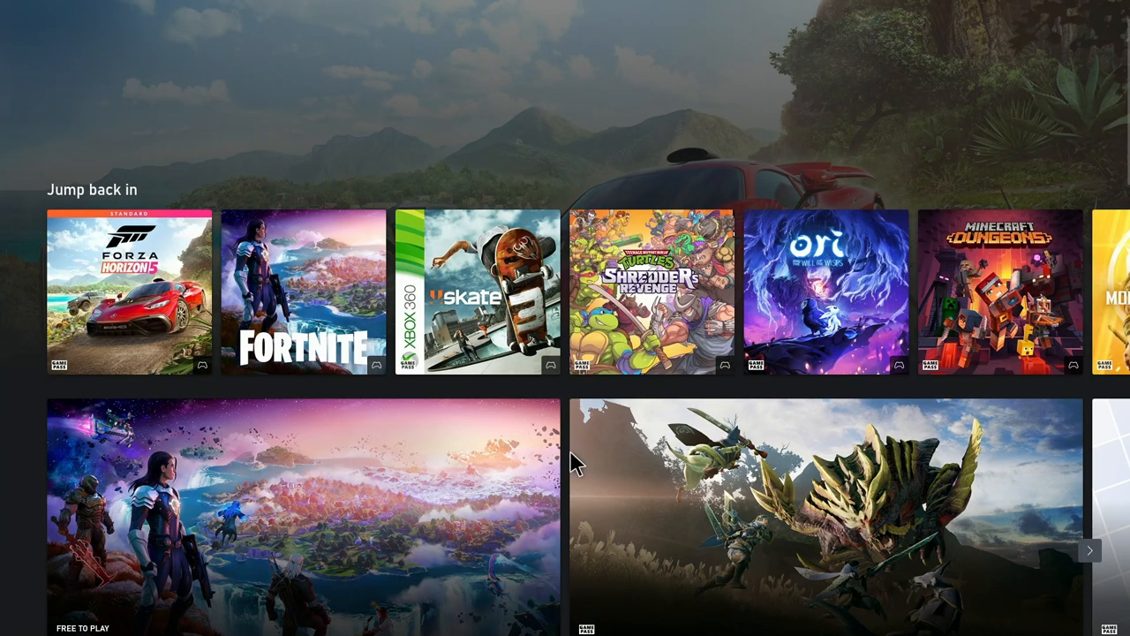
mouse_move(574, 272)
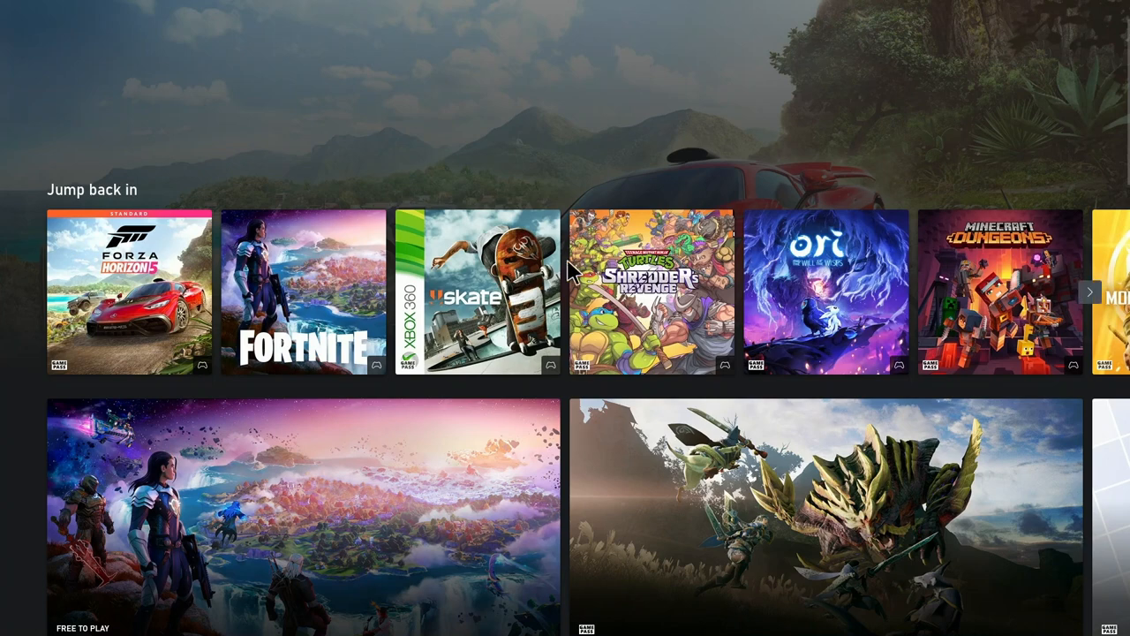
mouse_move(106, 274)
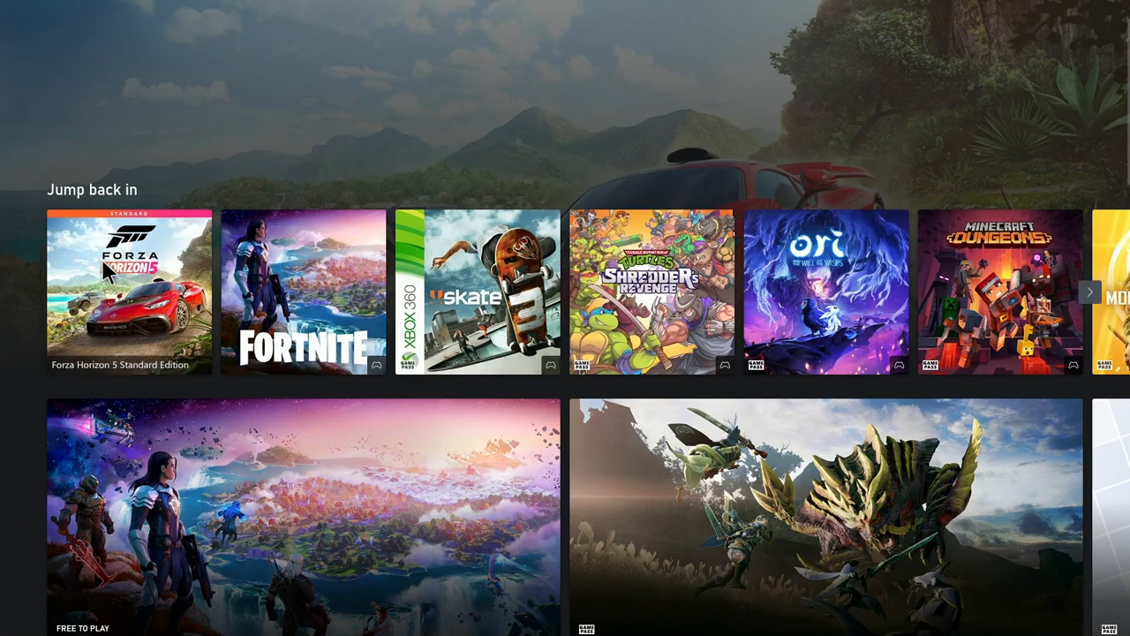
Start Forza Horizon 5 and continue anyway past the Let's get ready warning
left_click(129, 292)
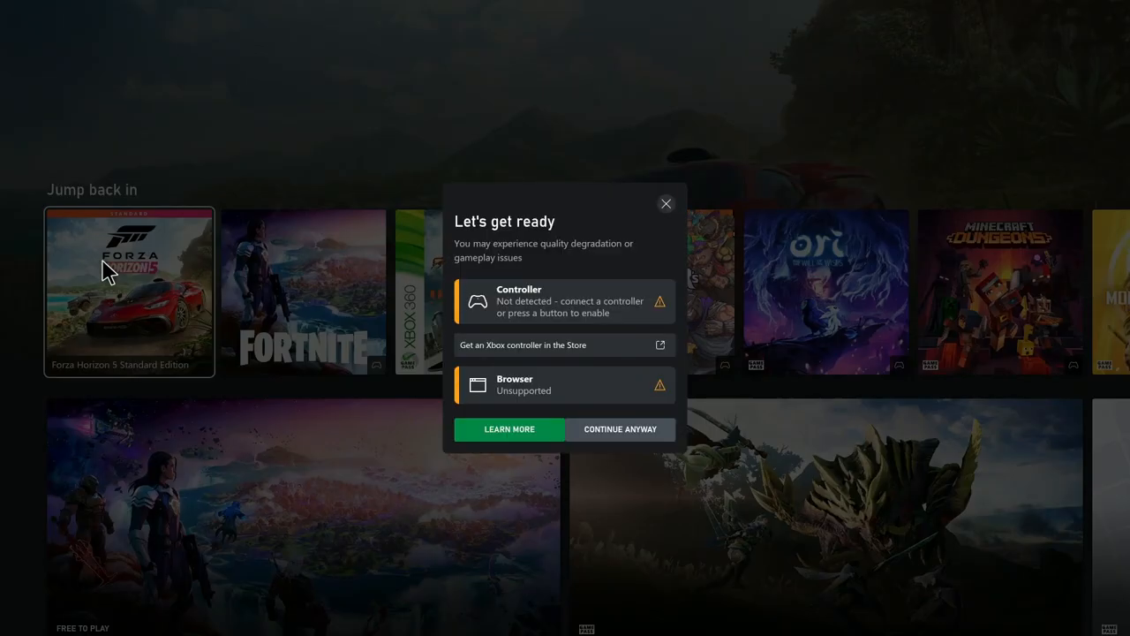
mouse_move(309, 268)
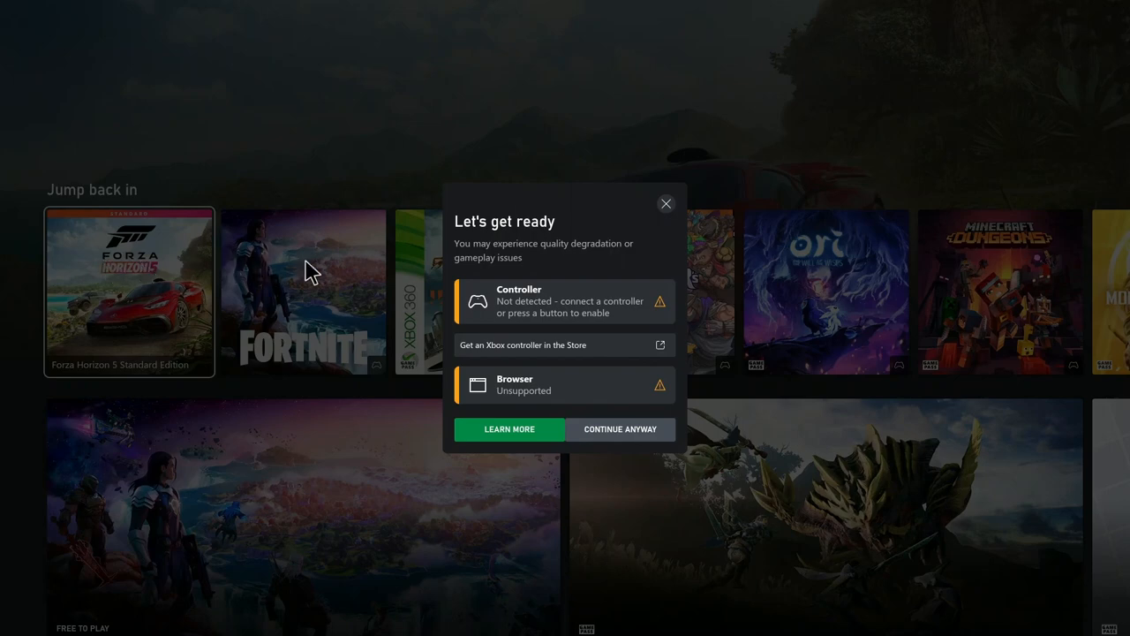
mouse_move(565, 480)
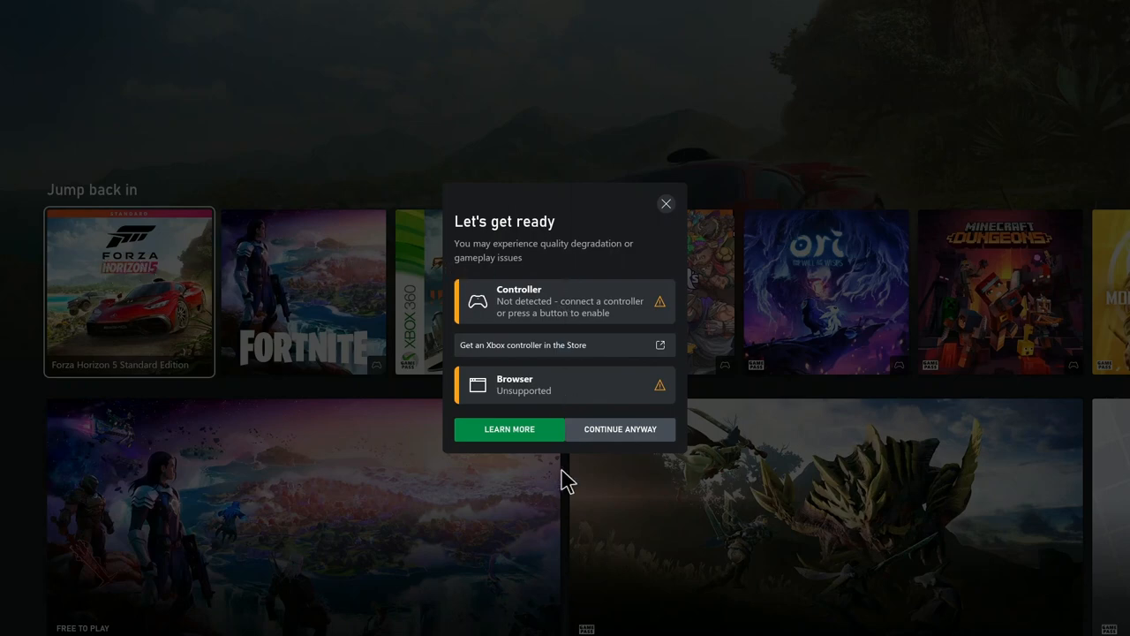
mouse_move(590, 438)
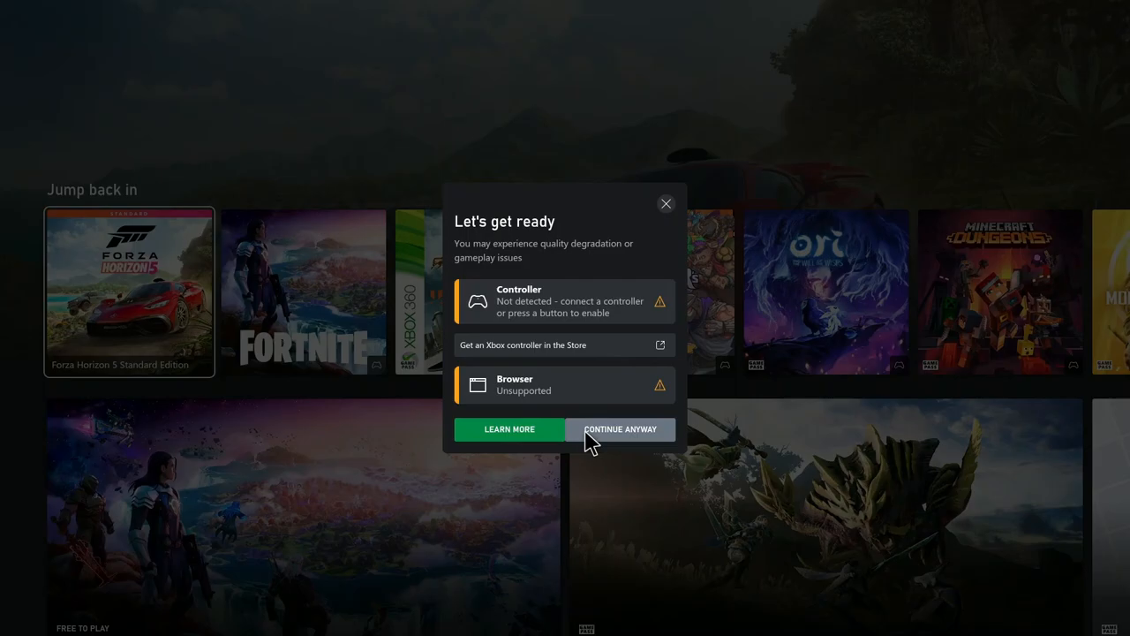
left_click(618, 429)
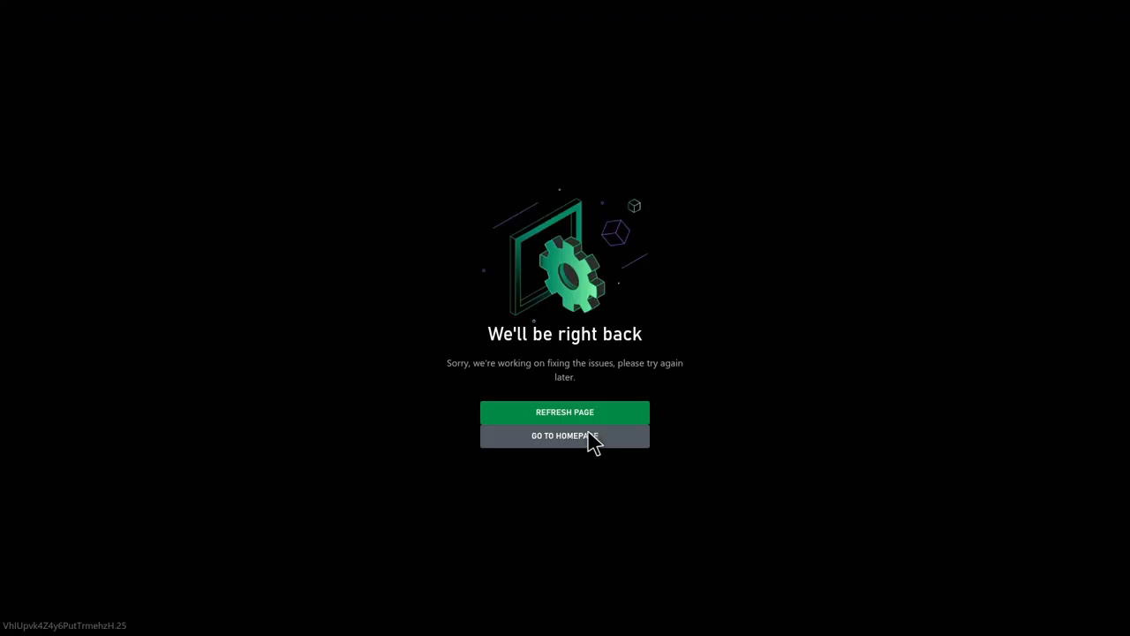
mouse_move(209, 442)
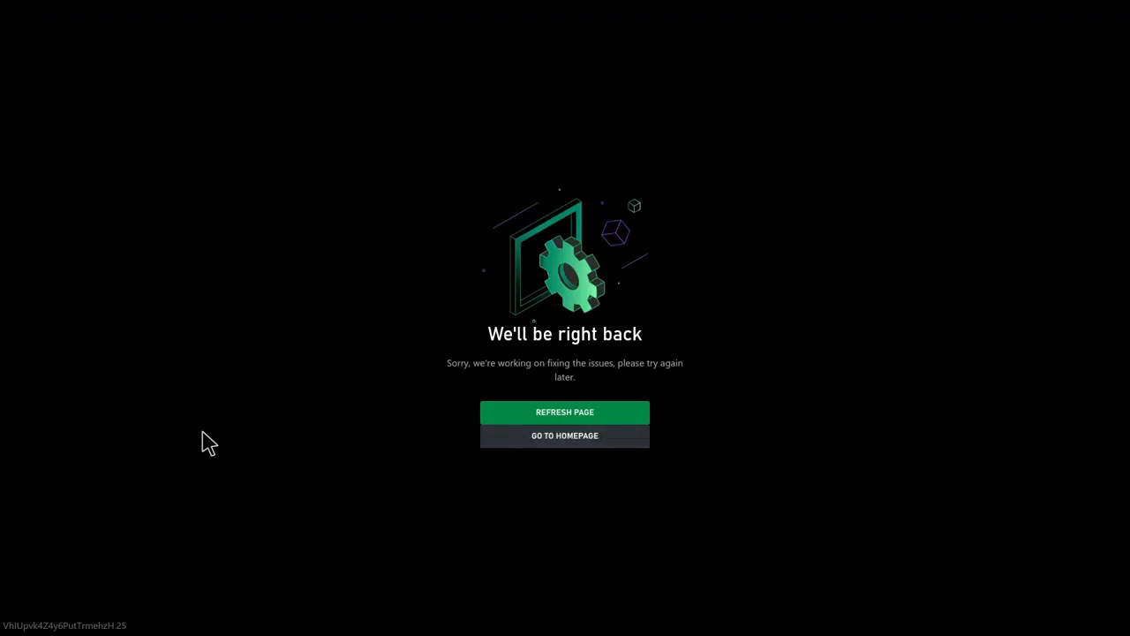
mouse_move(591, 415)
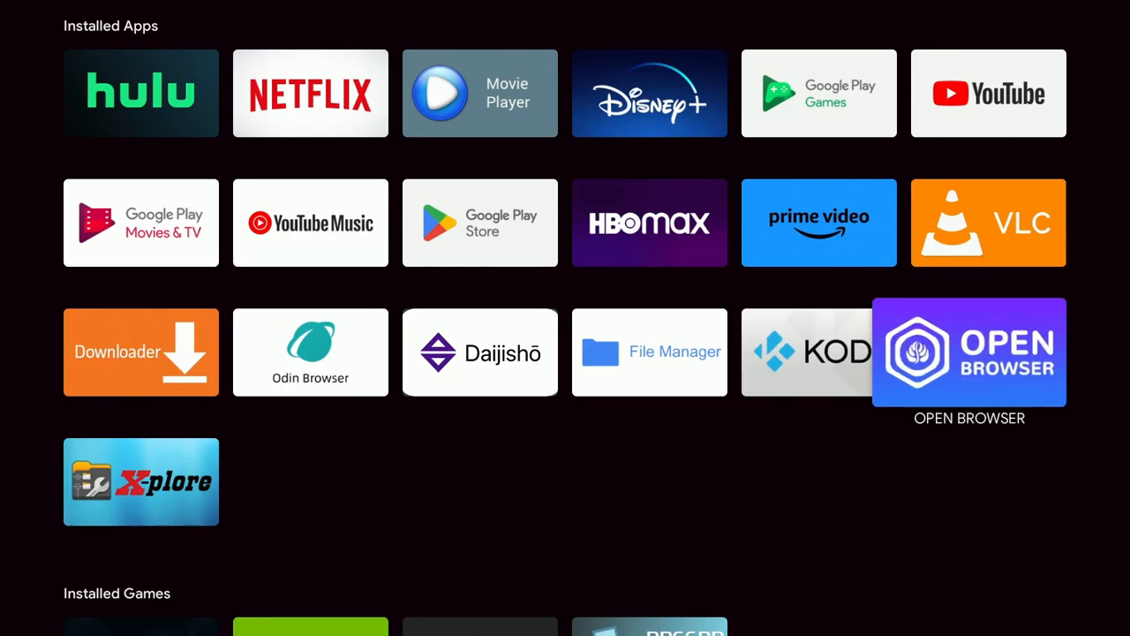
Launch Open Browser, open the google bookmark and enter xbox.com in the search box
left_click(970, 352)
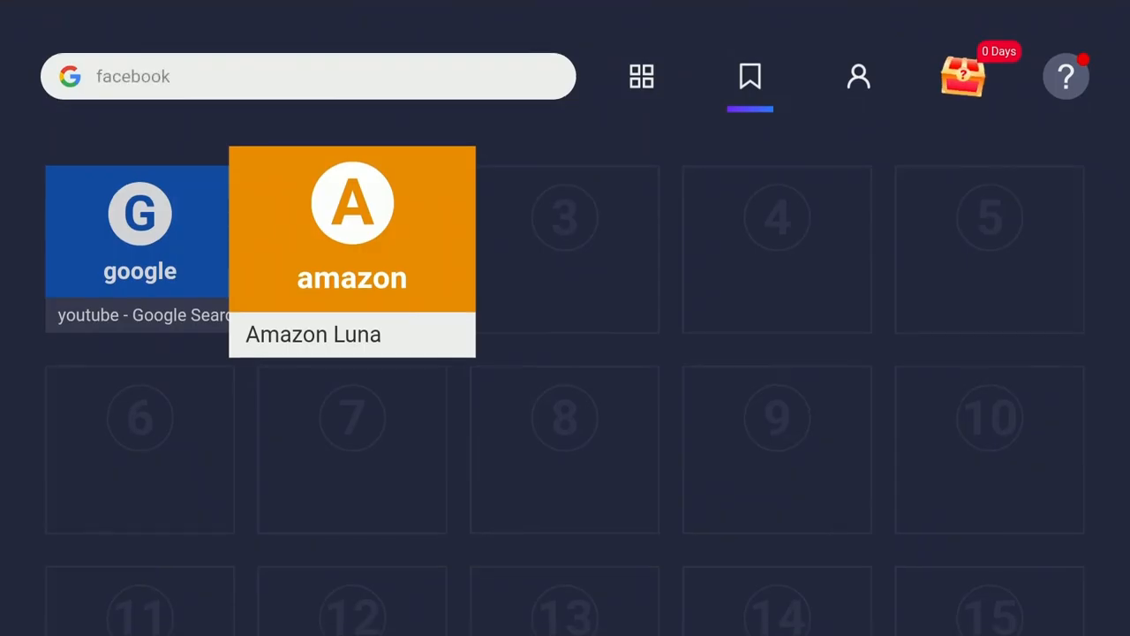
type("youtube")
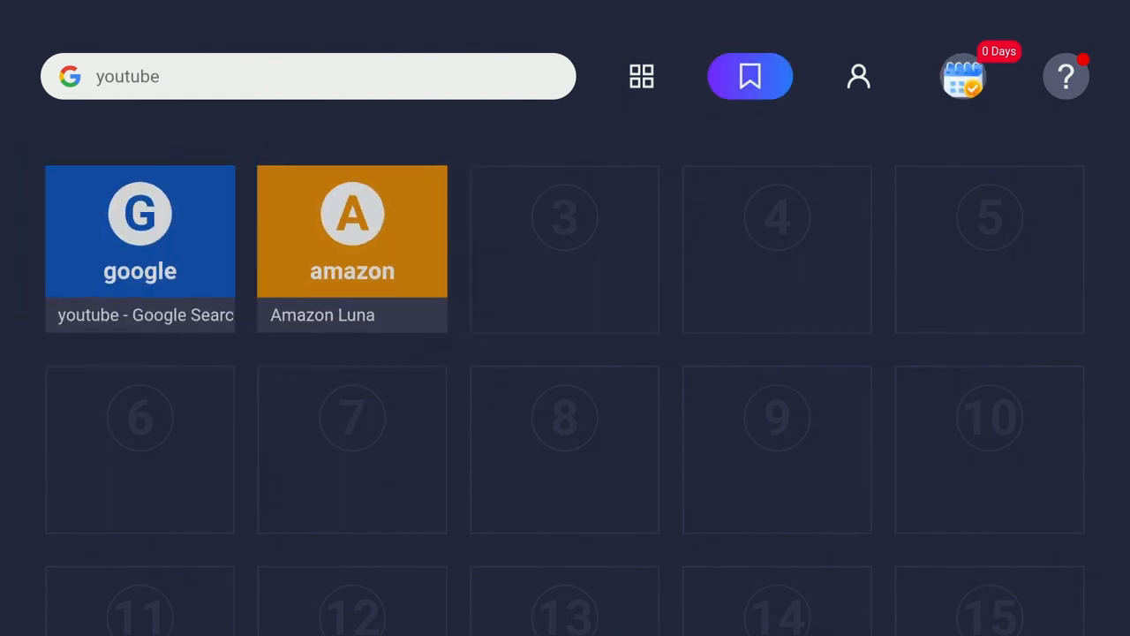
left_click(139, 231)
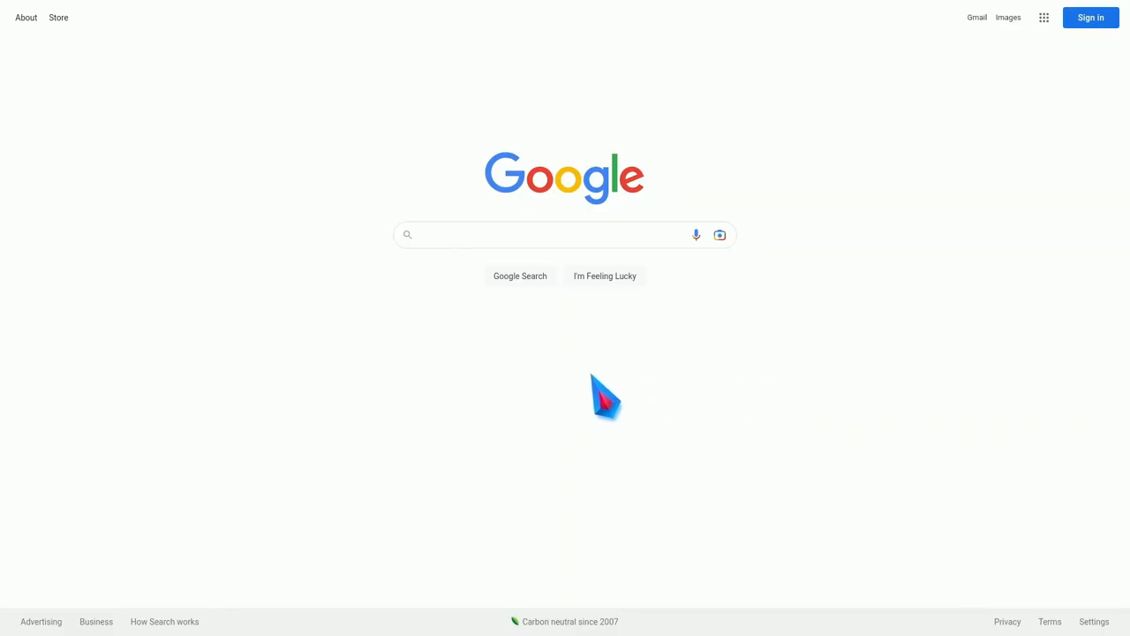
mouse_move(354, 398)
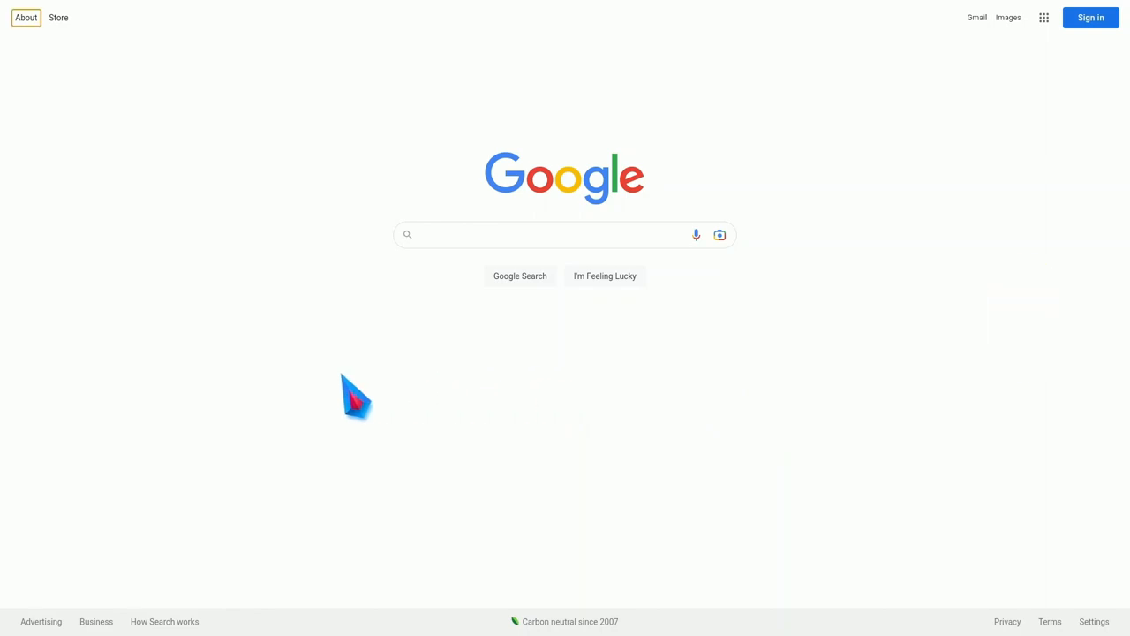
type("xbox.com")
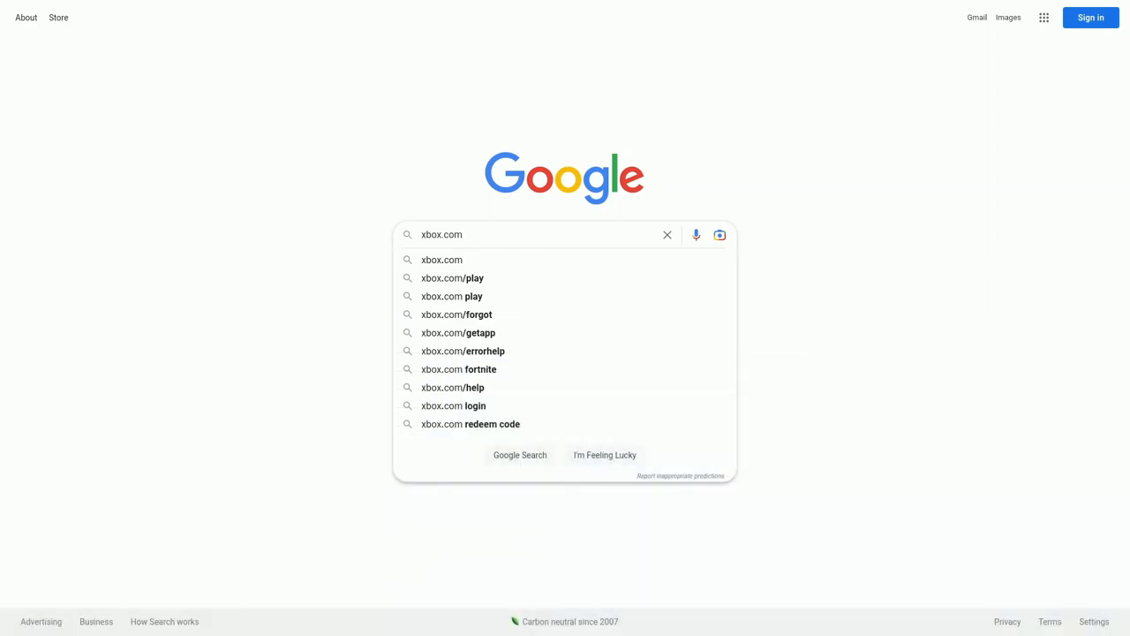
Search Google for xbox.com/play and open the Xbox Cloud Gaming (Beta) result
left_click(453, 277)
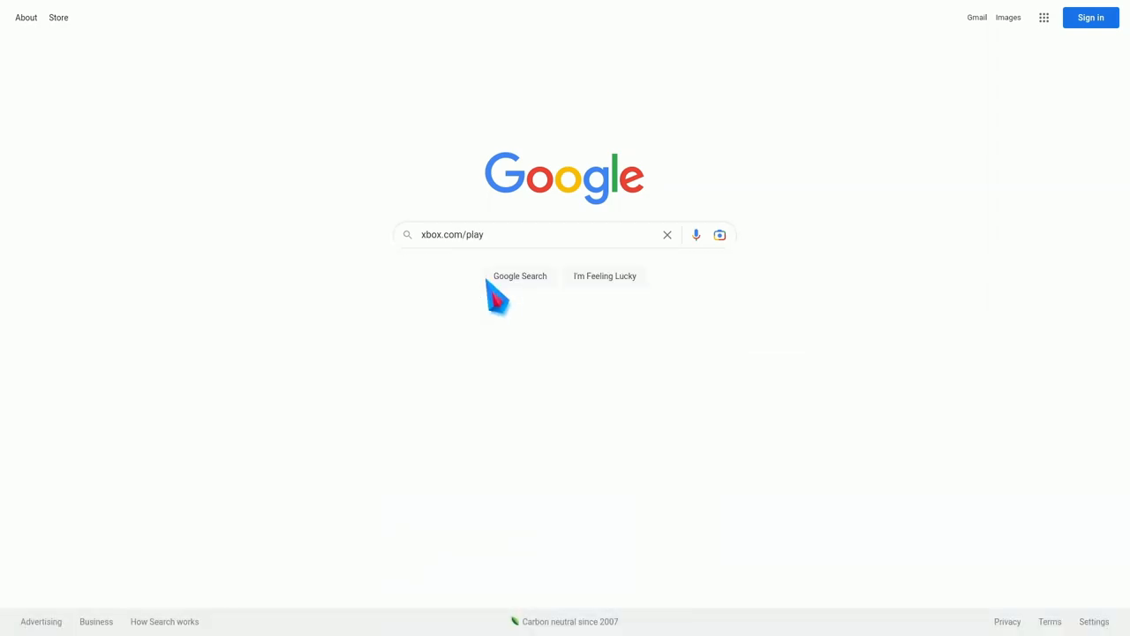
left_click(519, 275)
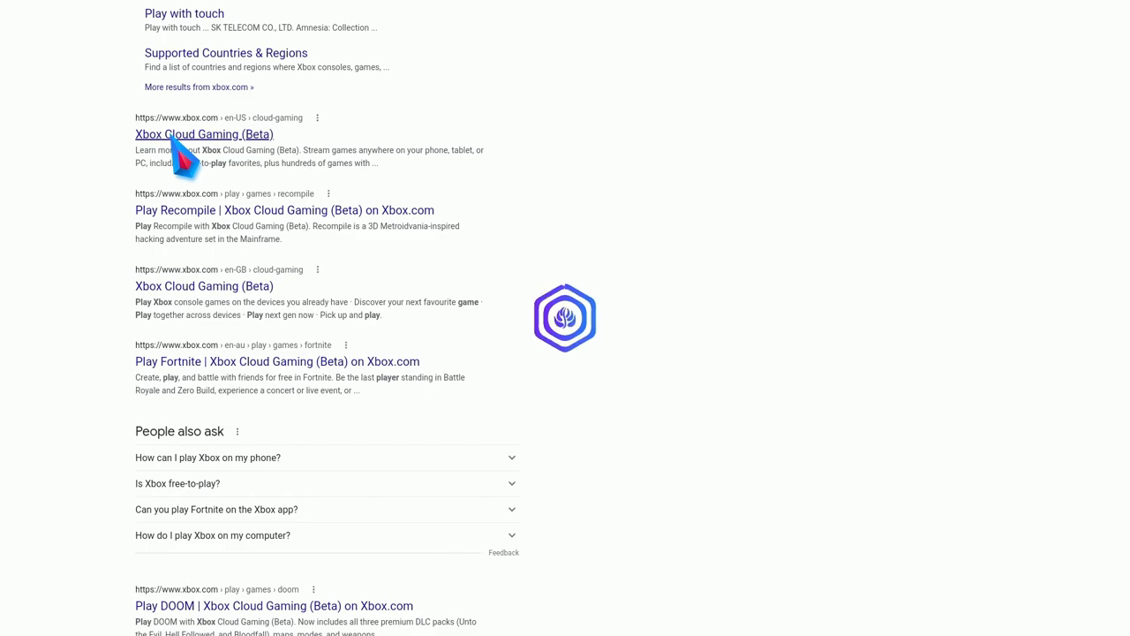
left_click(205, 134)
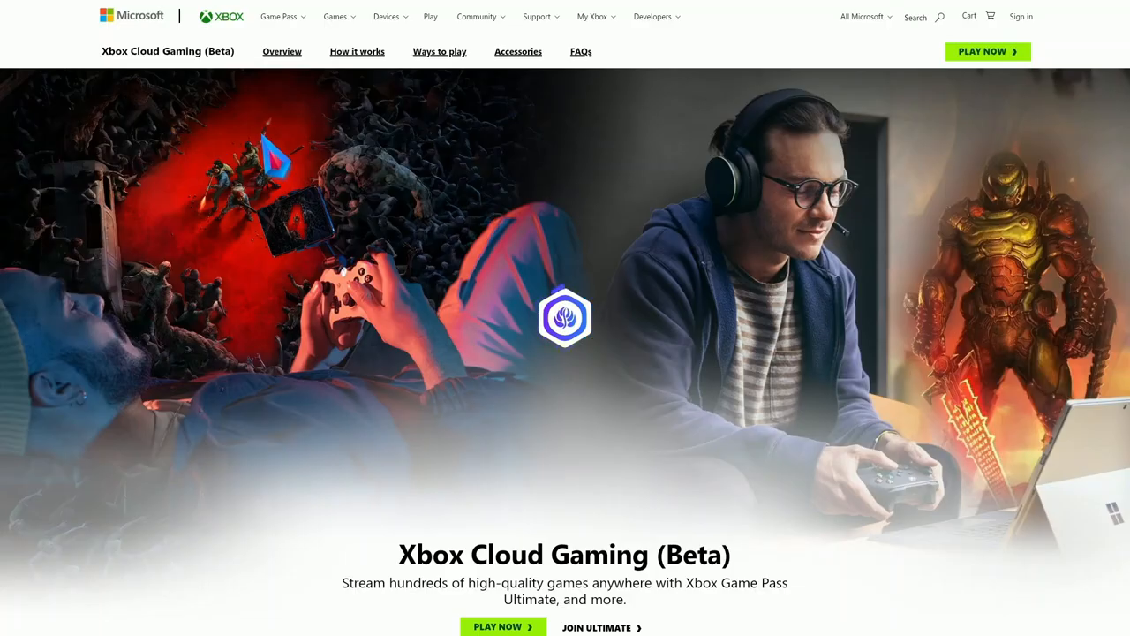
mouse_move(987, 62)
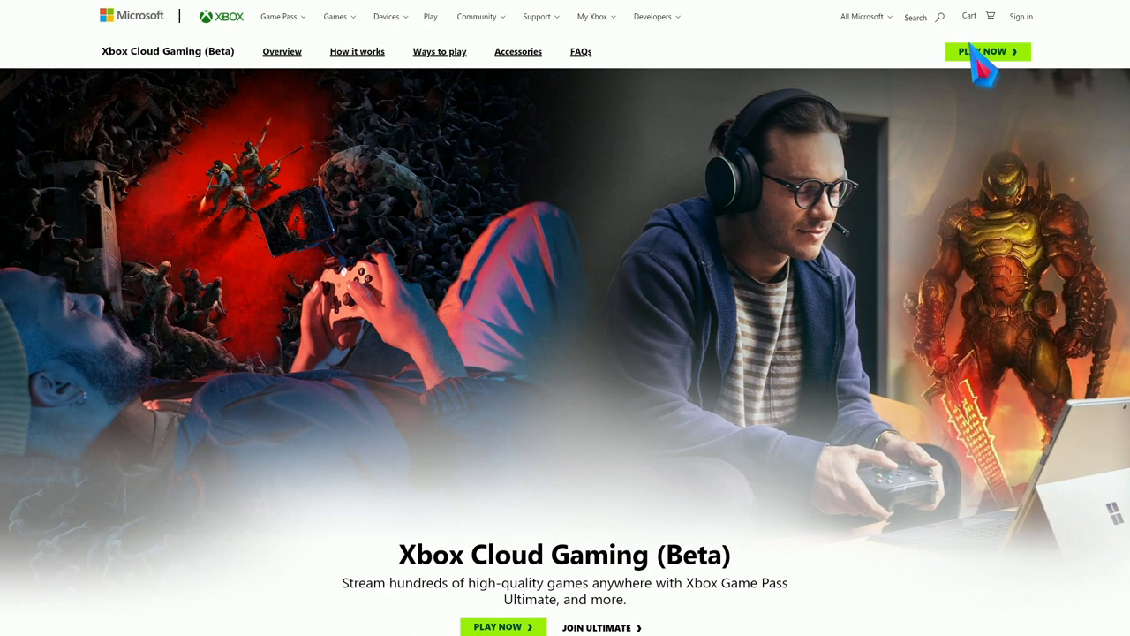
Start cloud gaming with PLAY NOW to reach the signed-in home with Jump back in
left_click(1021, 16)
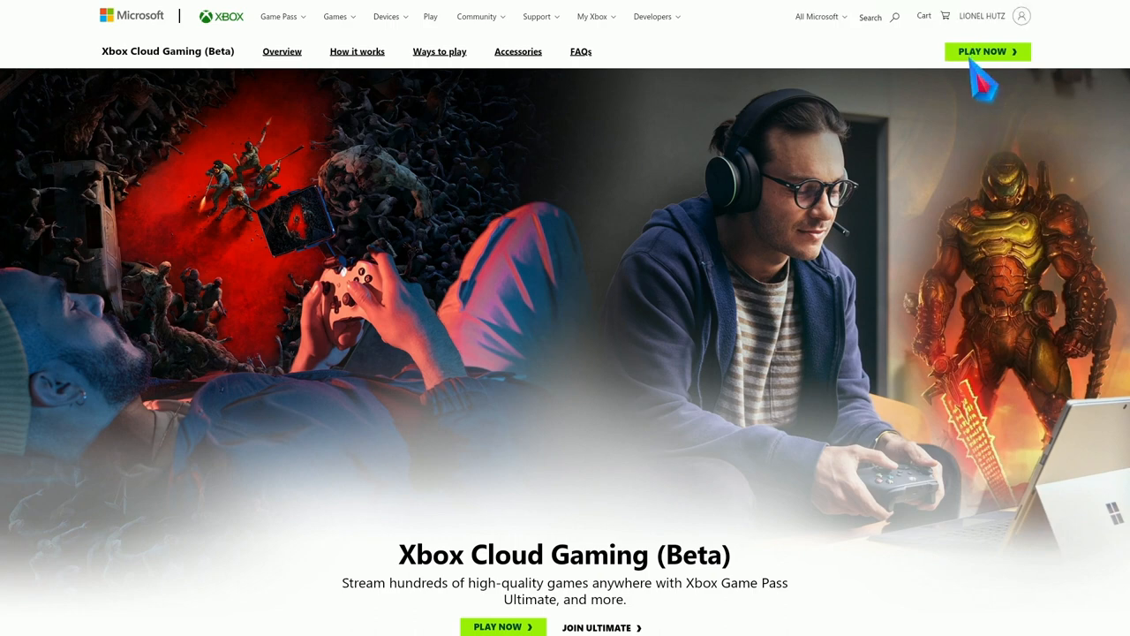
left_click(982, 51)
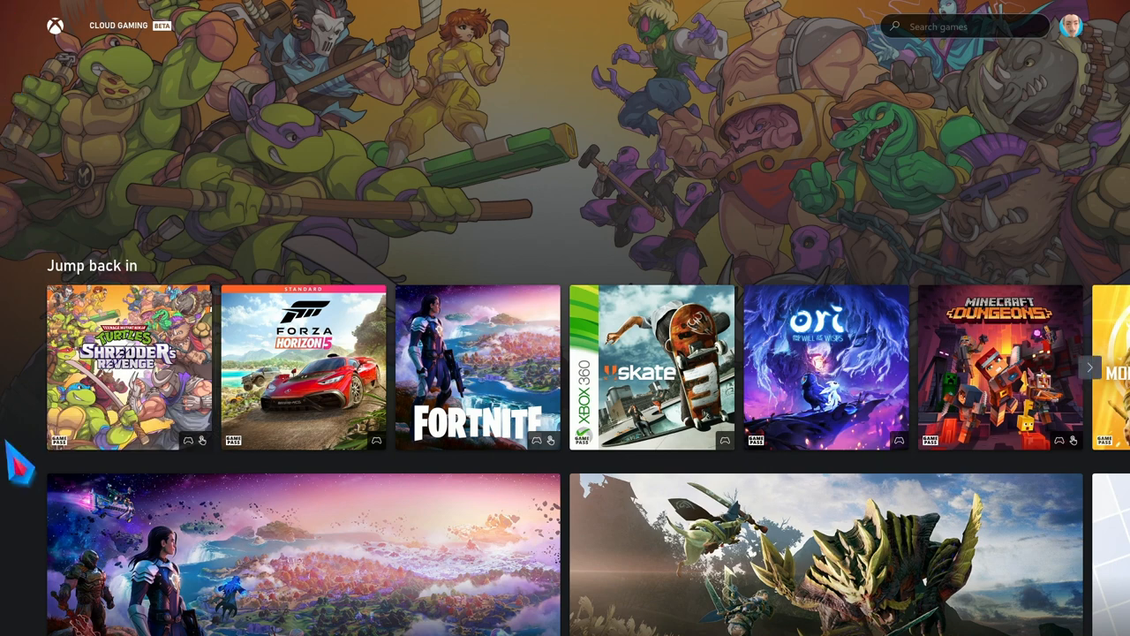
mouse_move(321, 415)
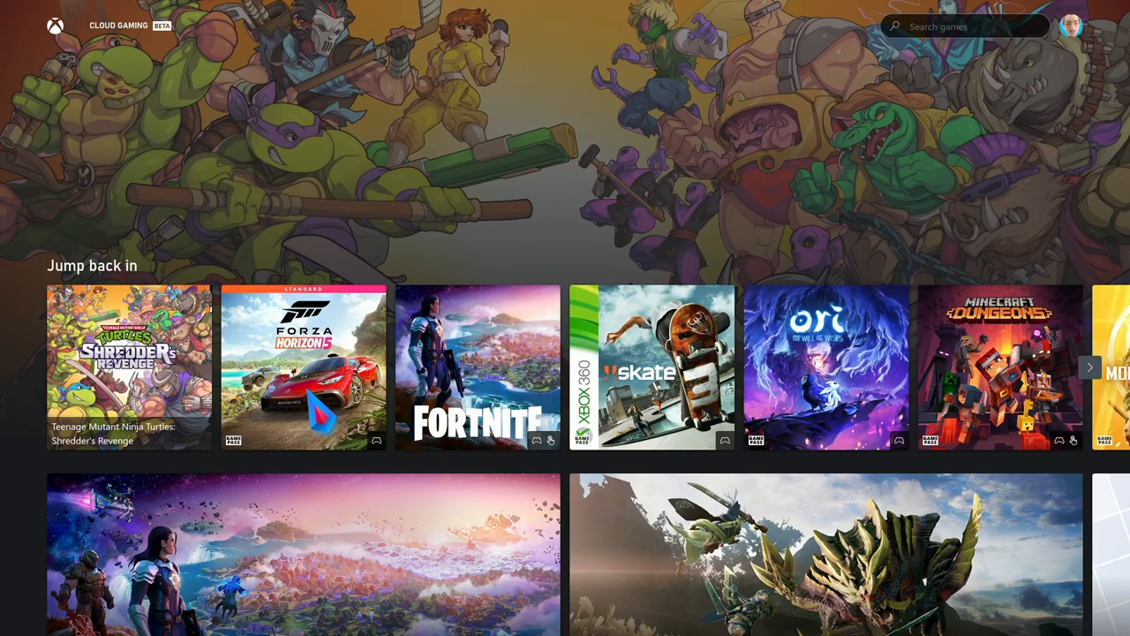
Start Forza Horizon 5 from its tile in the Jump back in row
left_click(304, 366)
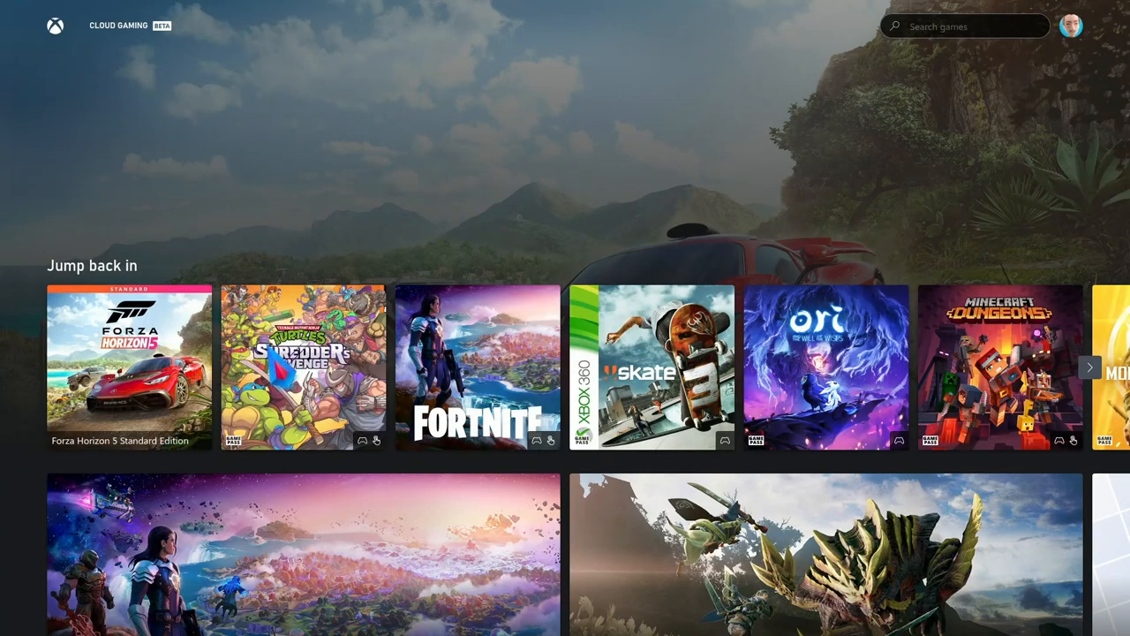
mouse_move(303, 366)
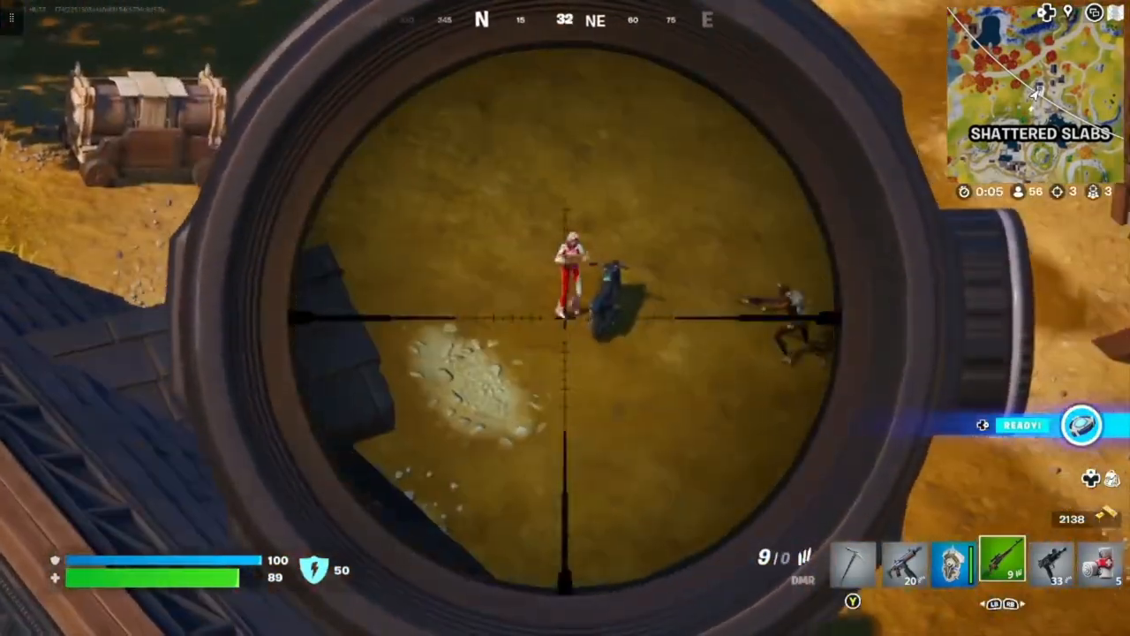
Fire three sniper shots at opponents through the scope in the Fortnite match
left_click(565, 318)
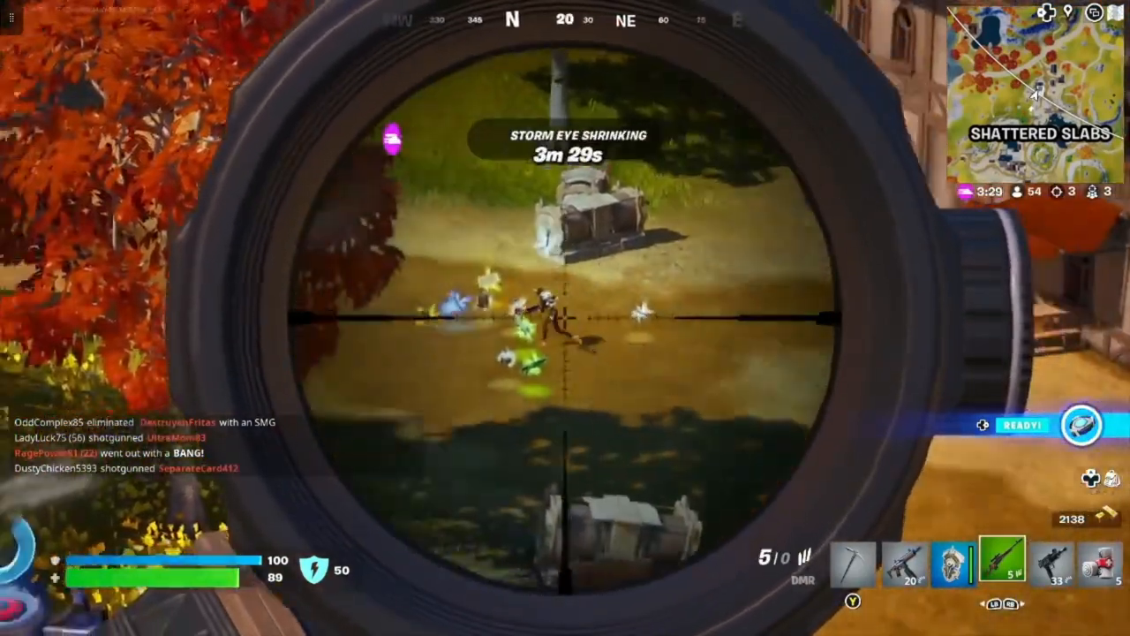
left_click(565, 317)
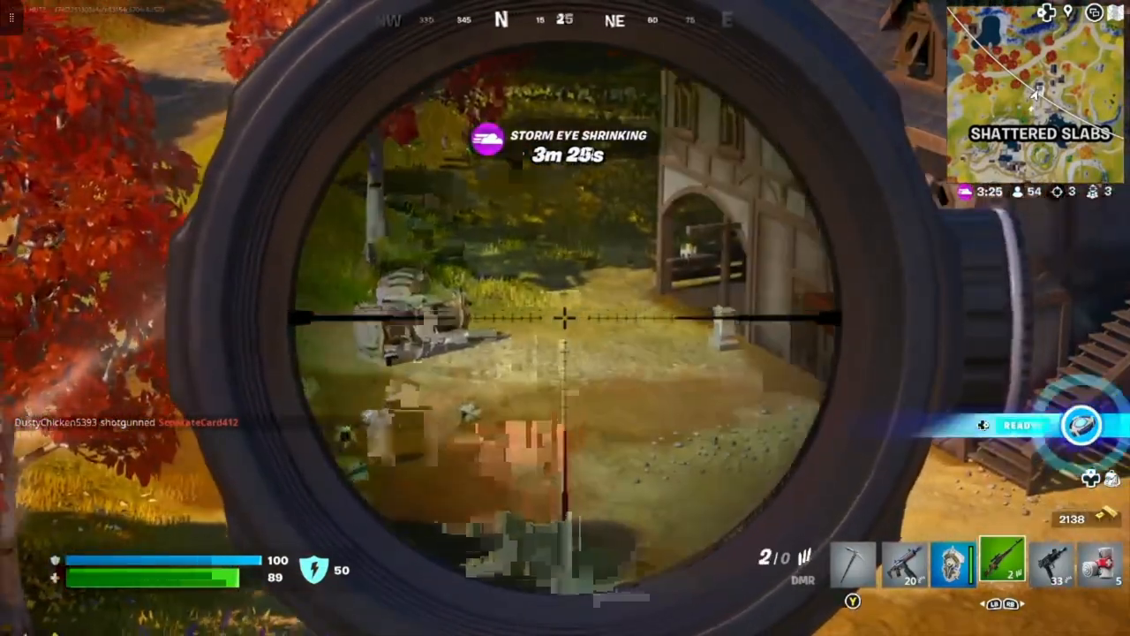
left_click(565, 318)
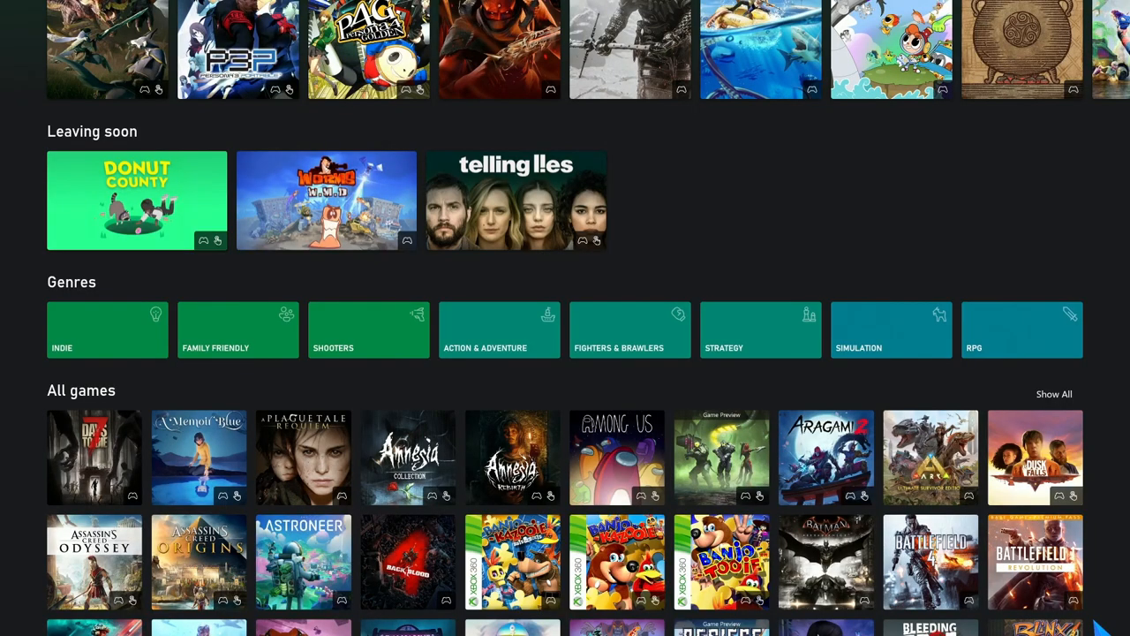
Scroll the alphabetical All games grid from 7 Days to Die down to titles starting with E
scroll("down", 3)
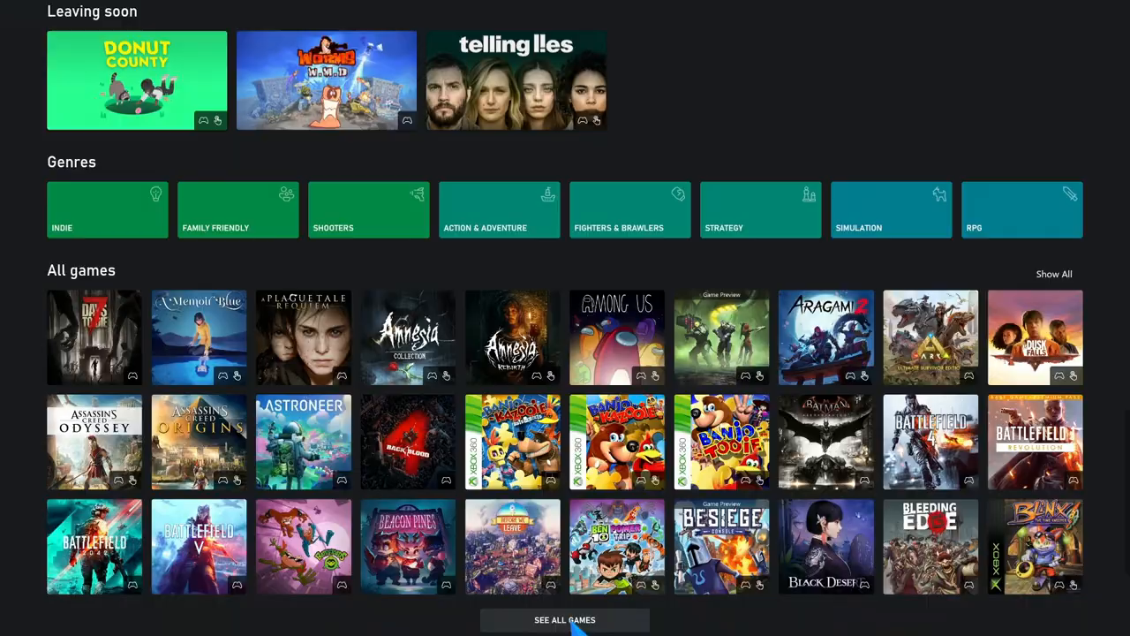
scroll("down", 3)
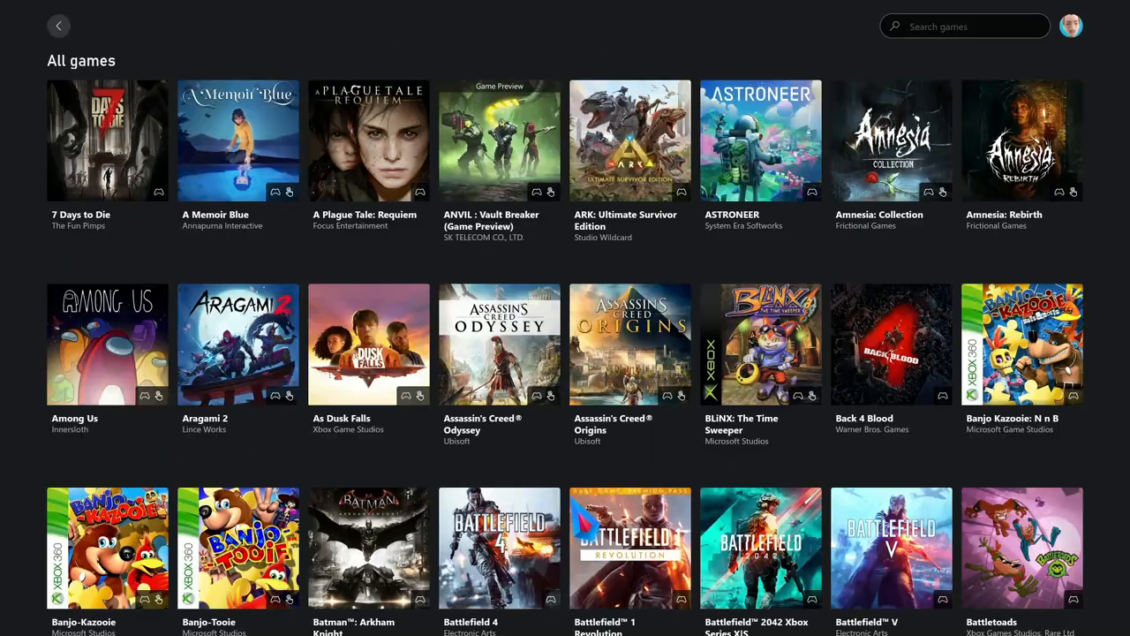
scroll("down", 3)
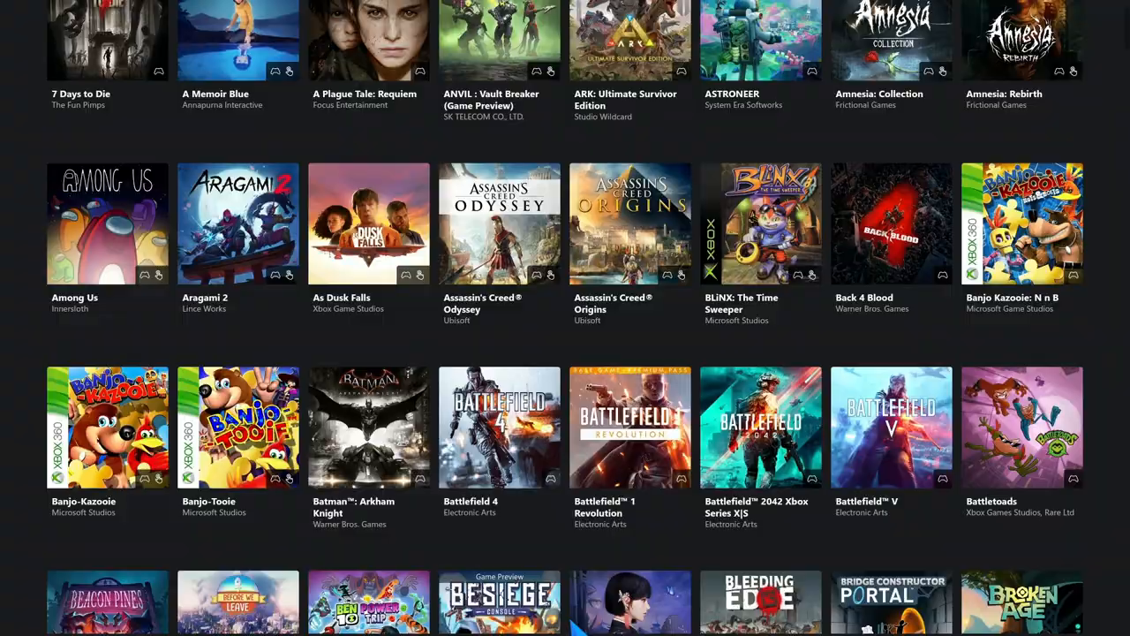
scroll("down", 3)
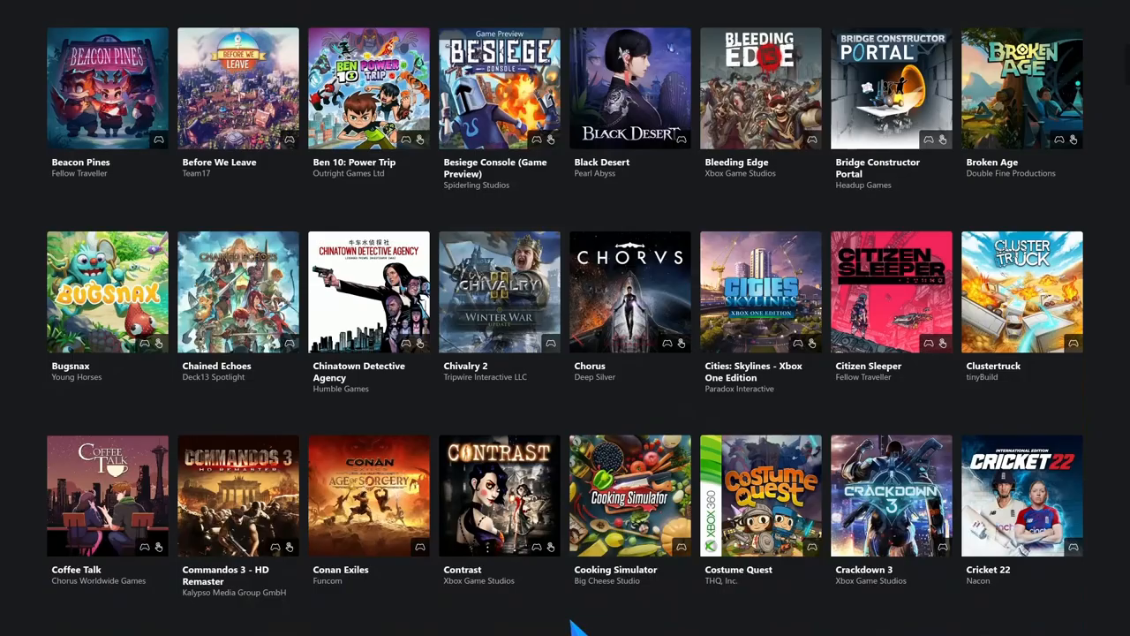
mouse_move(586, 409)
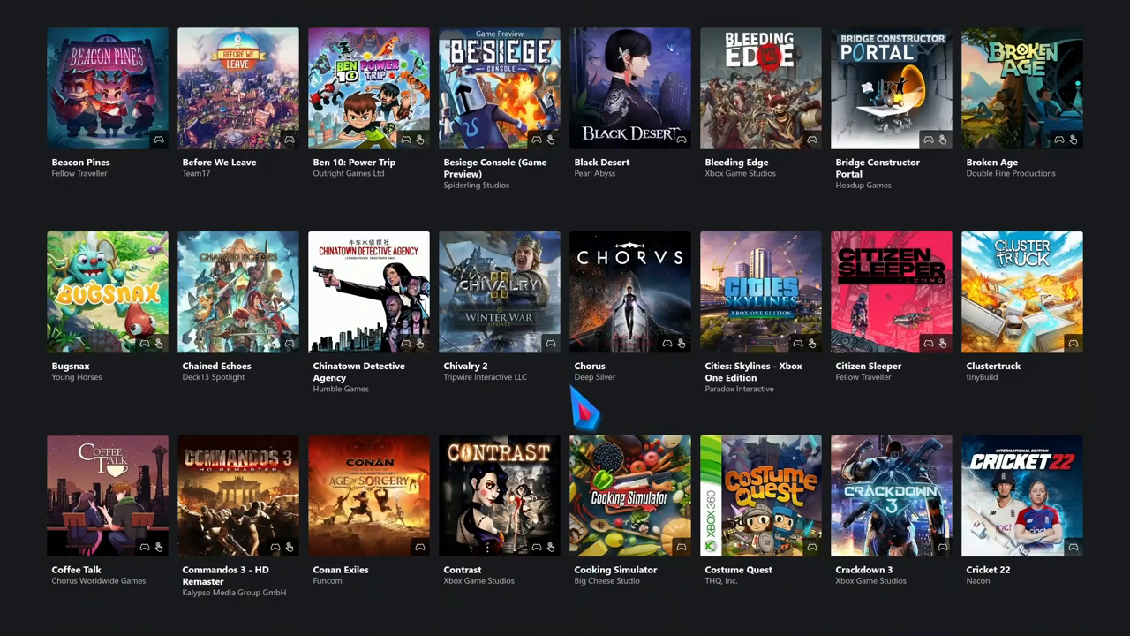
scroll("down", 3)
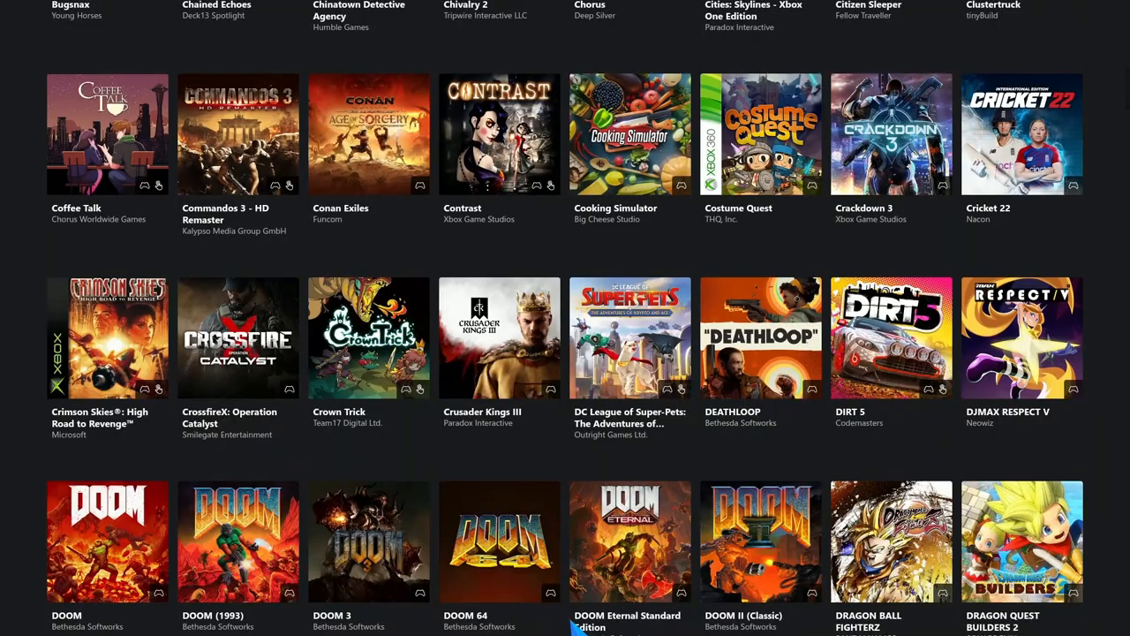
scroll("down", 3)
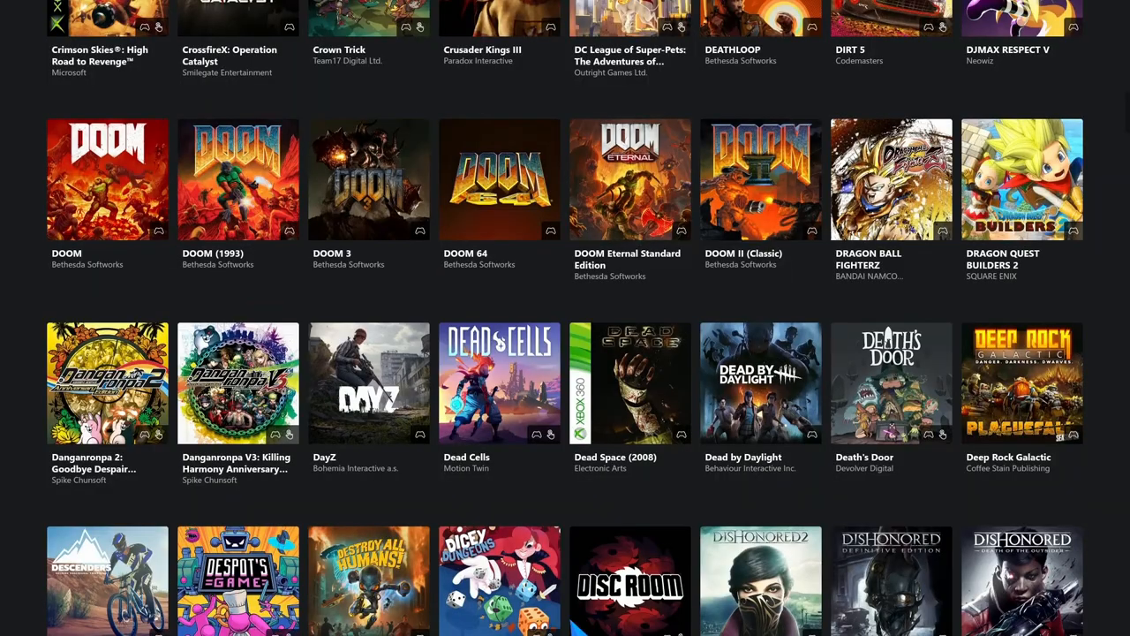
scroll("down", 3)
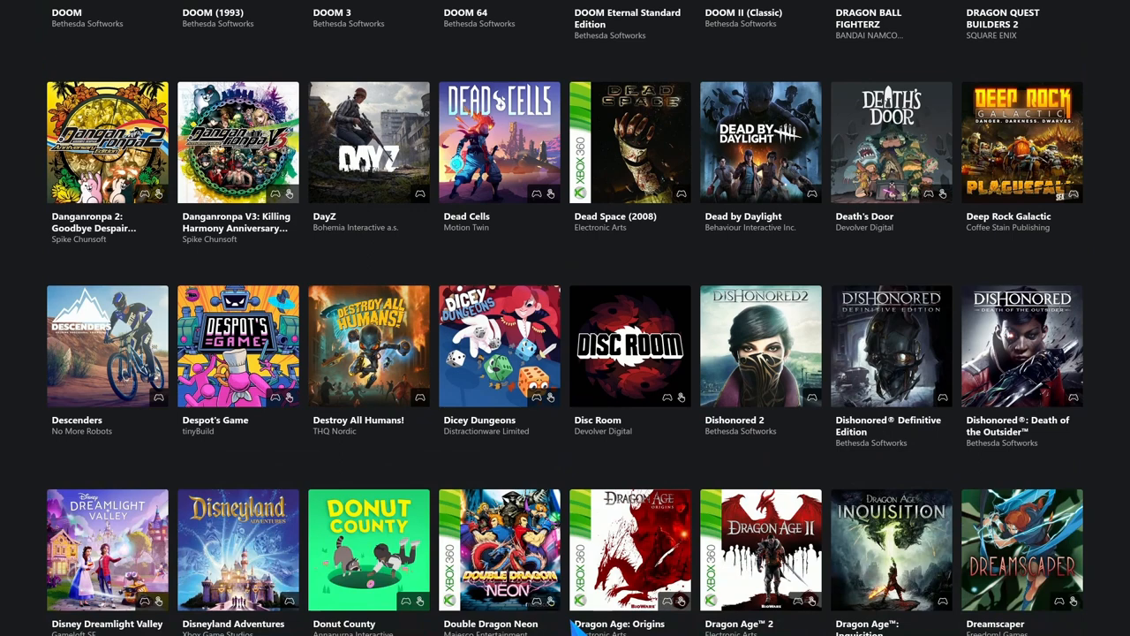
scroll("down", 3)
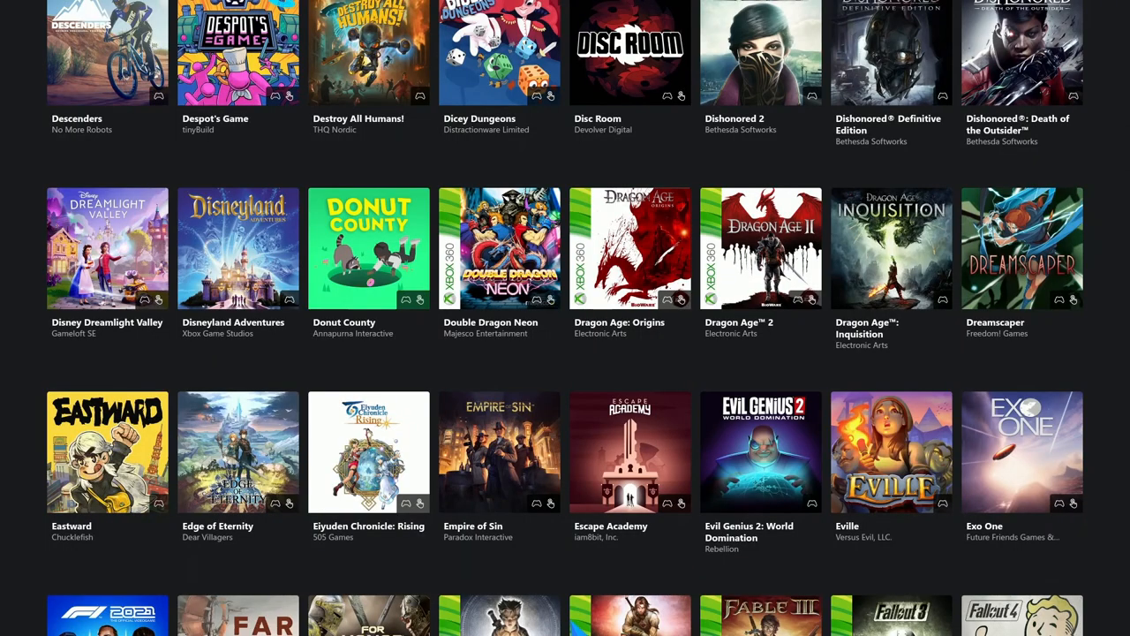